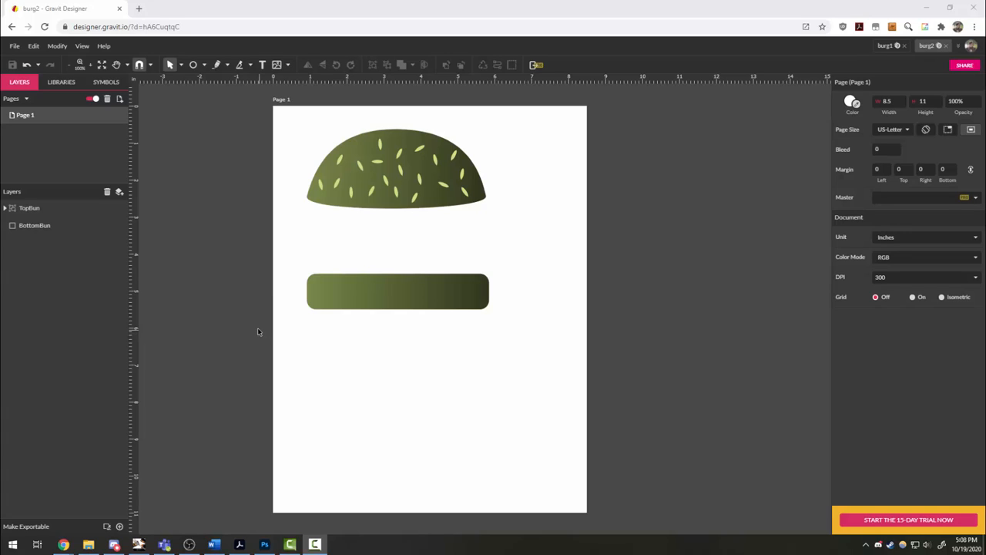
pyautogui.moveTo(352, 342)
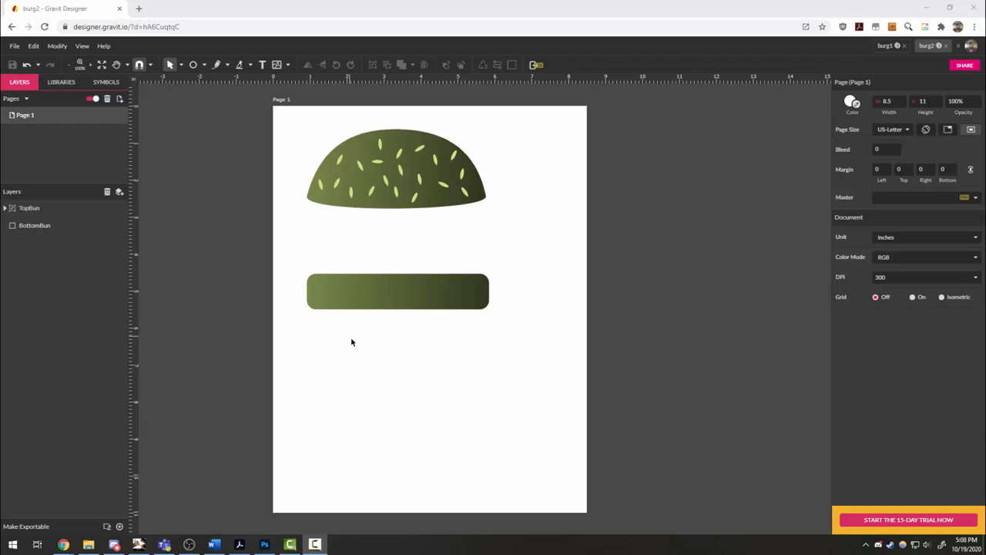
pyautogui.moveTo(441, 314)
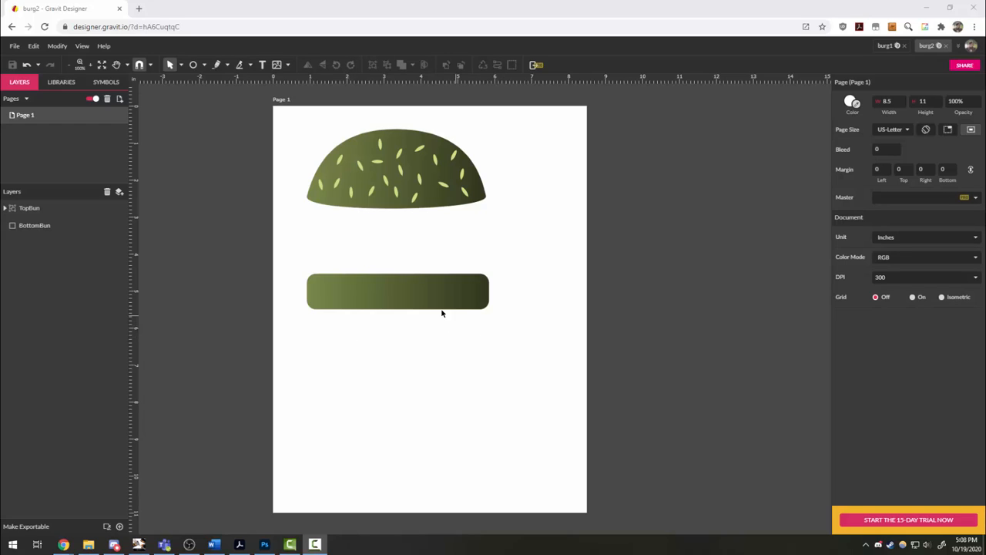
pyautogui.moveTo(356, 314)
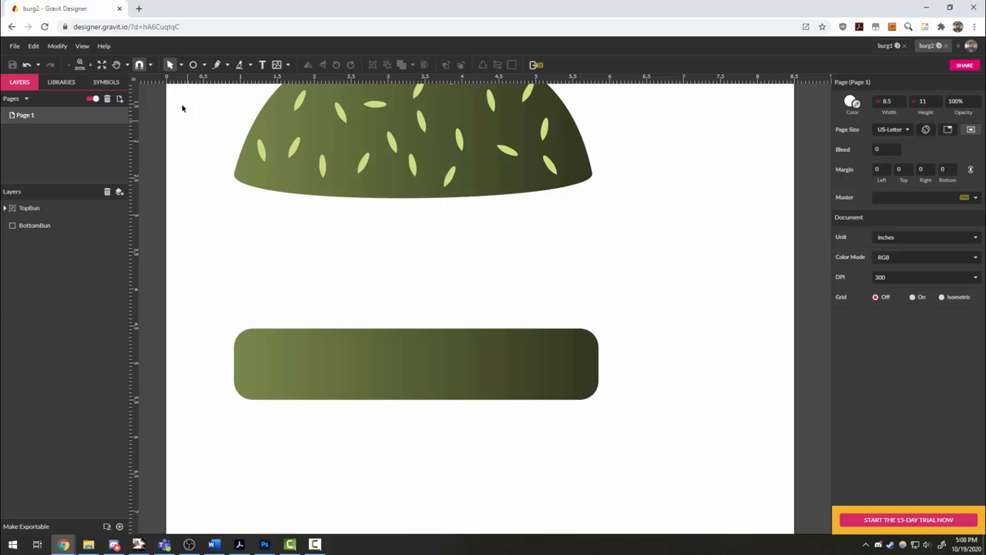
# Draw a light grey bar between the buns and round its ends fully (Corner 0.26)
pyautogui.click(193, 65)
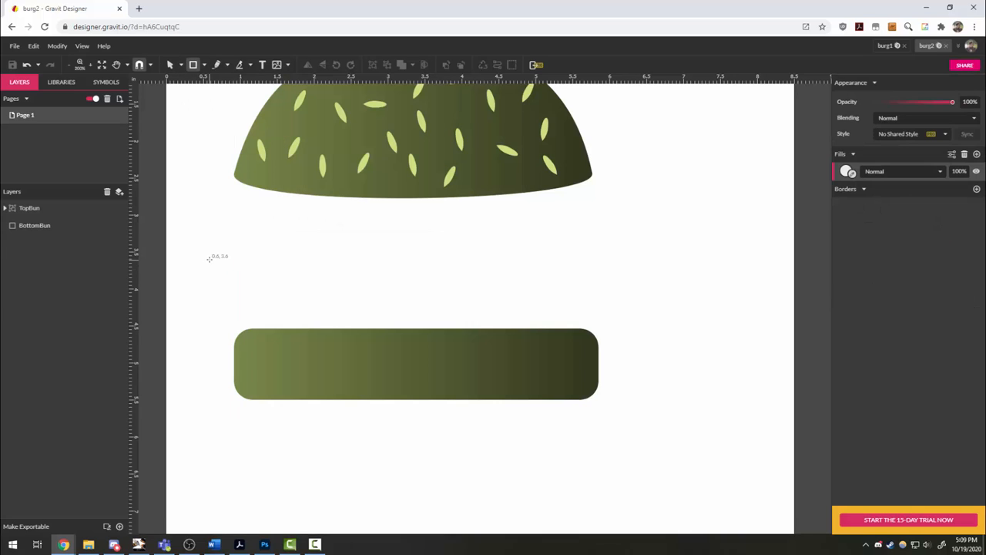
pyautogui.moveTo(209, 260); pyautogui.dragTo(607, 302)
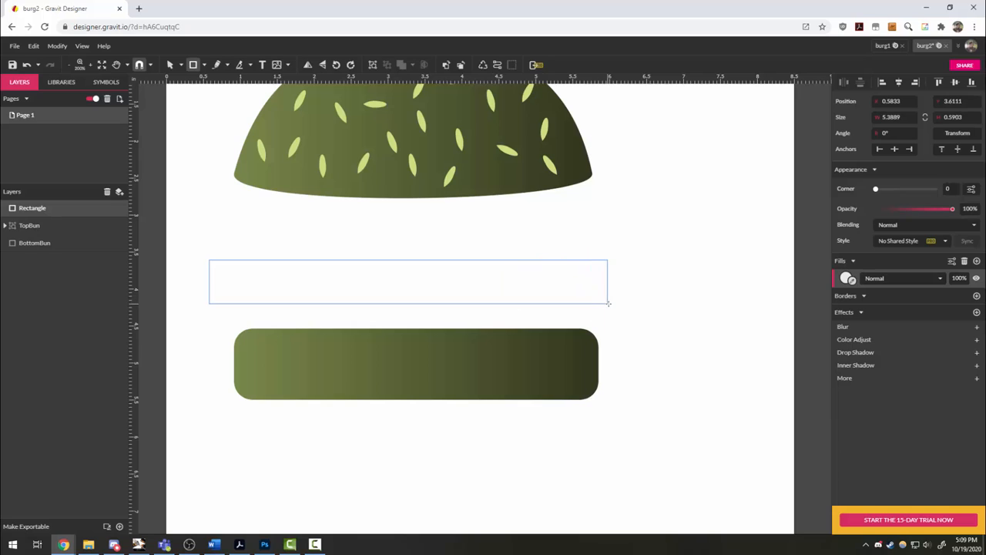
pyautogui.moveTo(608, 303); pyautogui.dragTo(631, 305)
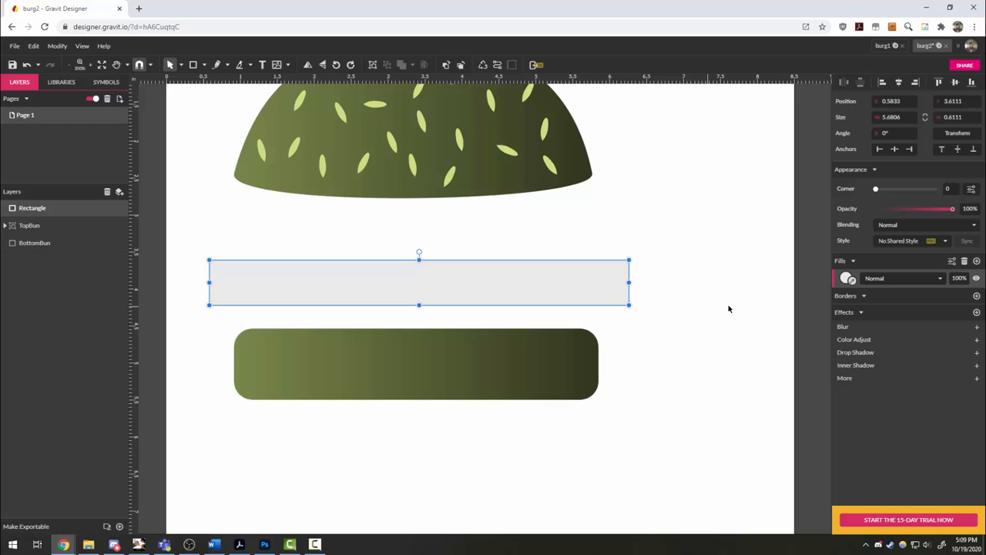
pyautogui.moveTo(875, 189); pyautogui.dragTo(879, 188)
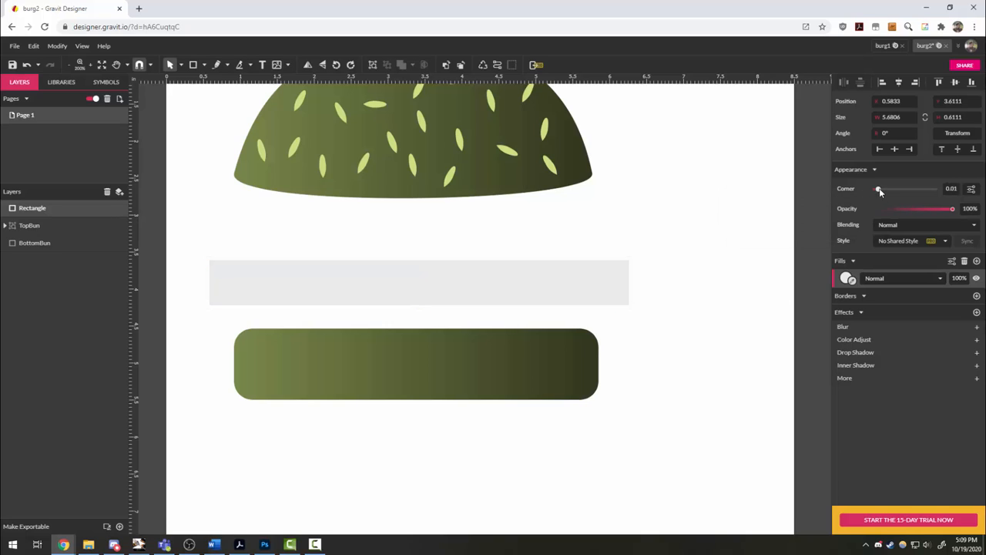
pyautogui.moveTo(878, 189); pyautogui.dragTo(926, 190)
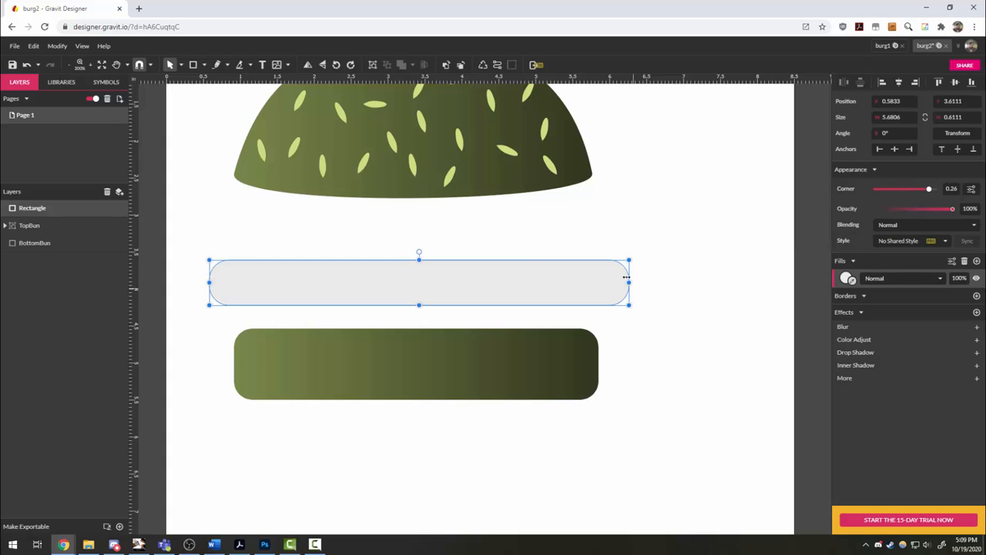
pyautogui.moveTo(631, 324)
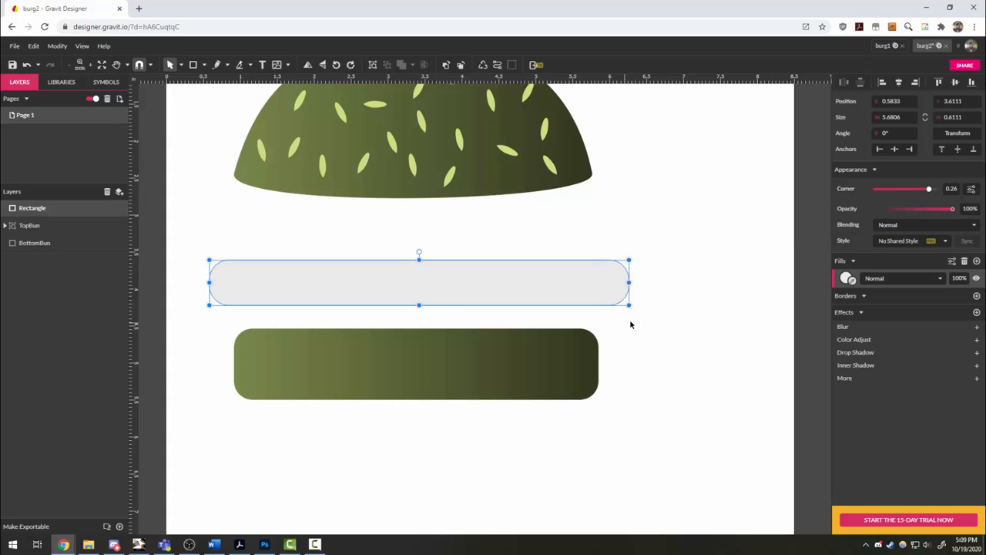
# Fill the bar with dark reddish brown #5E1E0C and reselect it
pyautogui.click(846, 278)
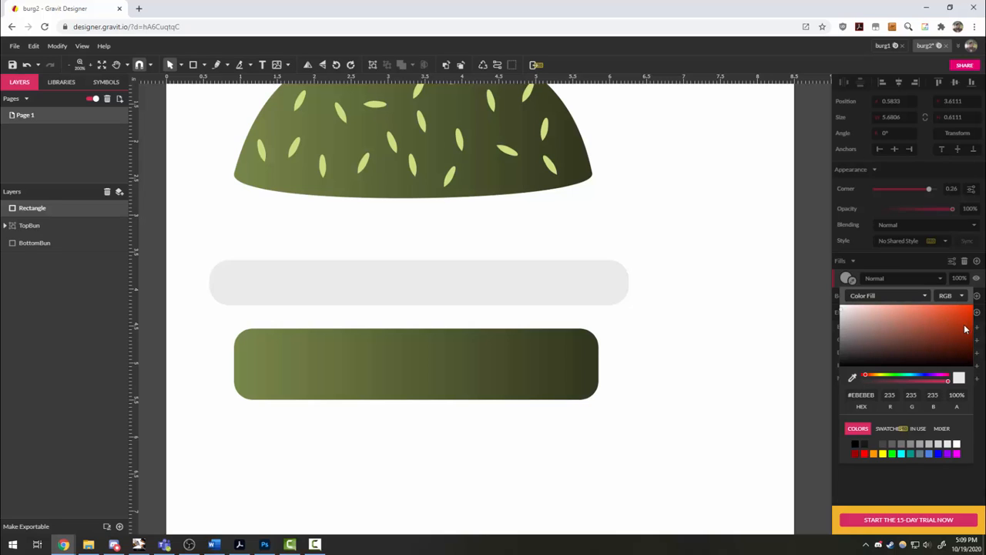
pyautogui.click(957, 347)
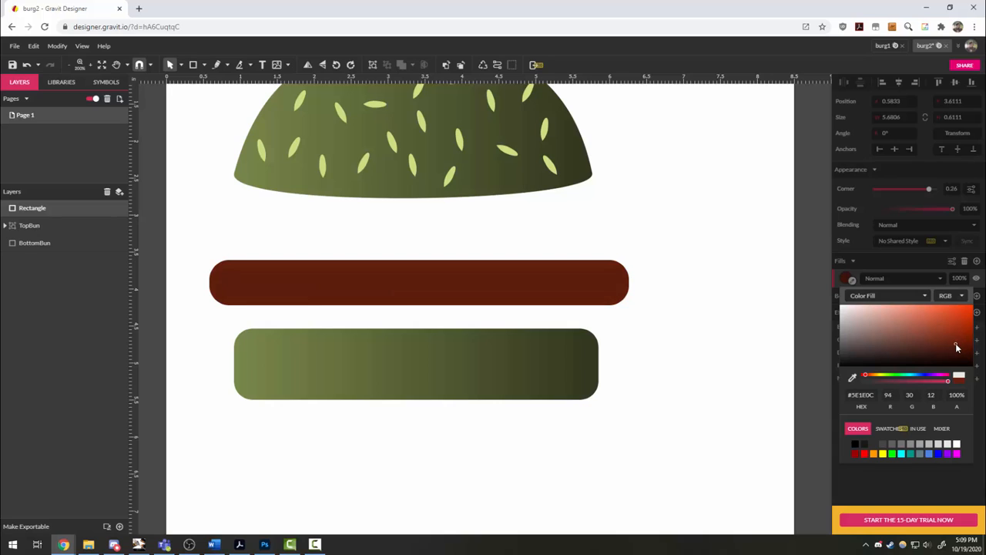
pyautogui.click(682, 293)
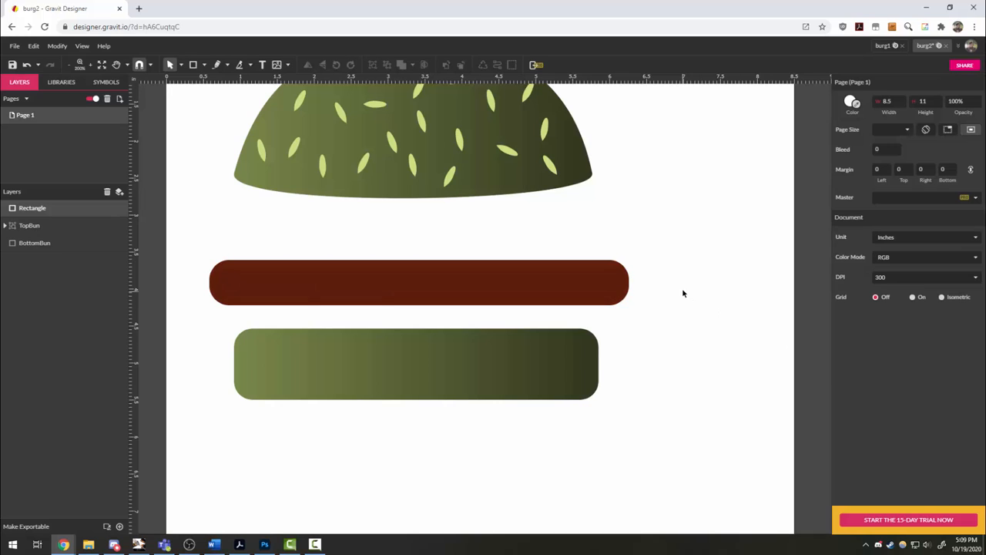
pyautogui.click(35, 243)
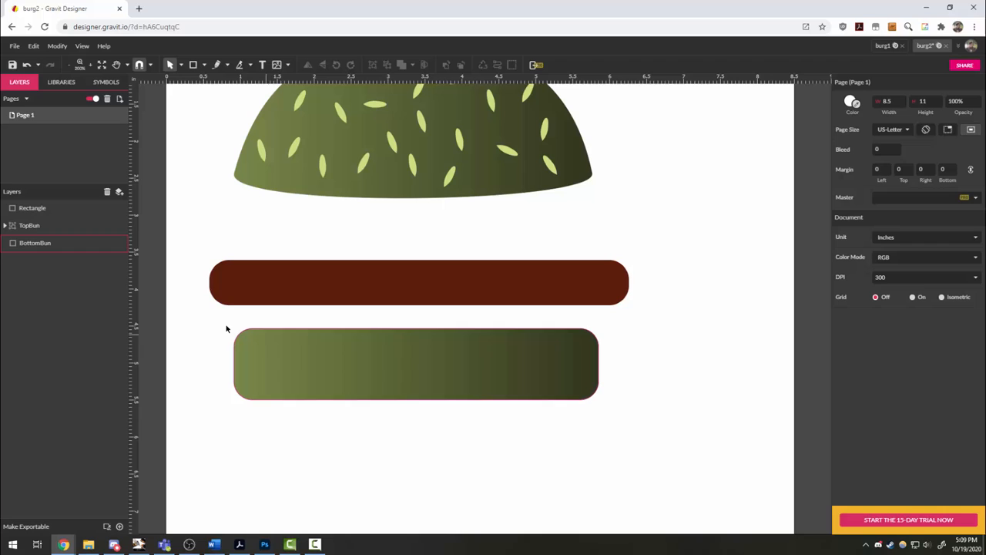
pyautogui.click(418, 283)
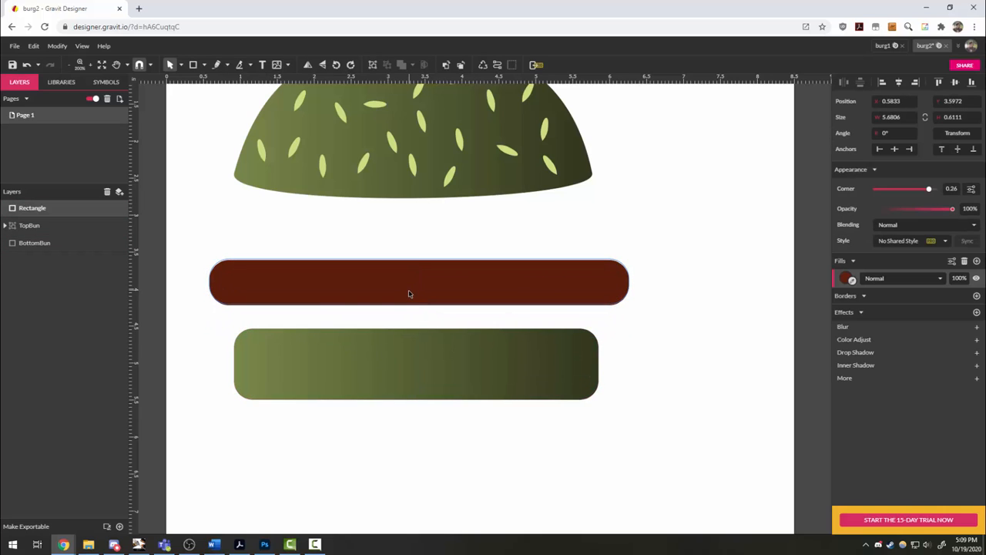
# Convert the brown bar to a path, curve it downward, and rest it on the bottom bun
pyautogui.rightClick(408, 295)
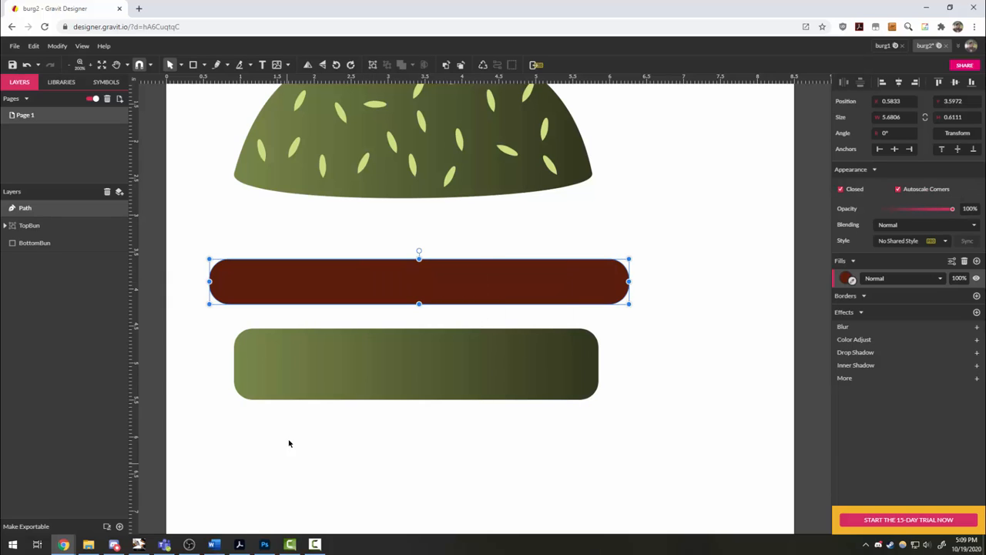
pyautogui.click(171, 65)
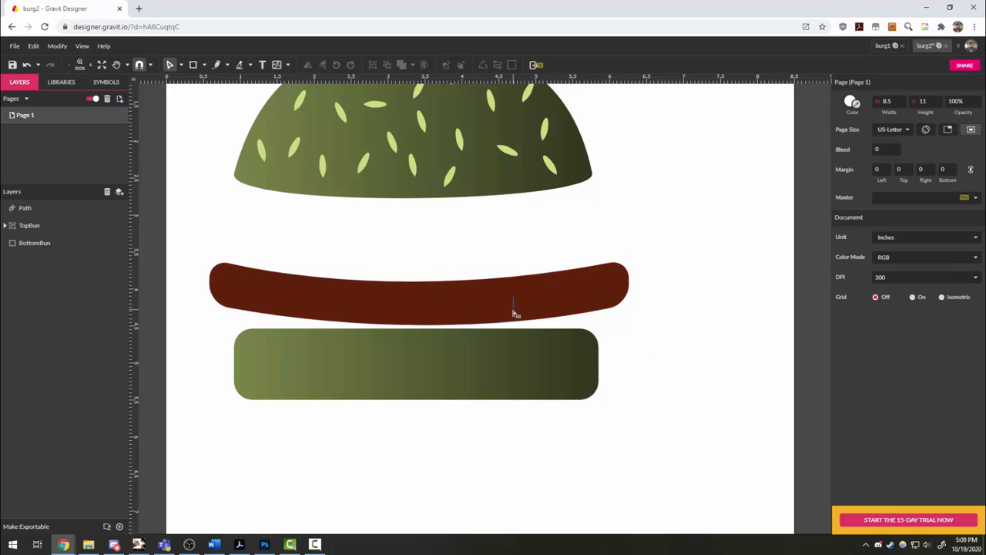
pyautogui.click(171, 65)
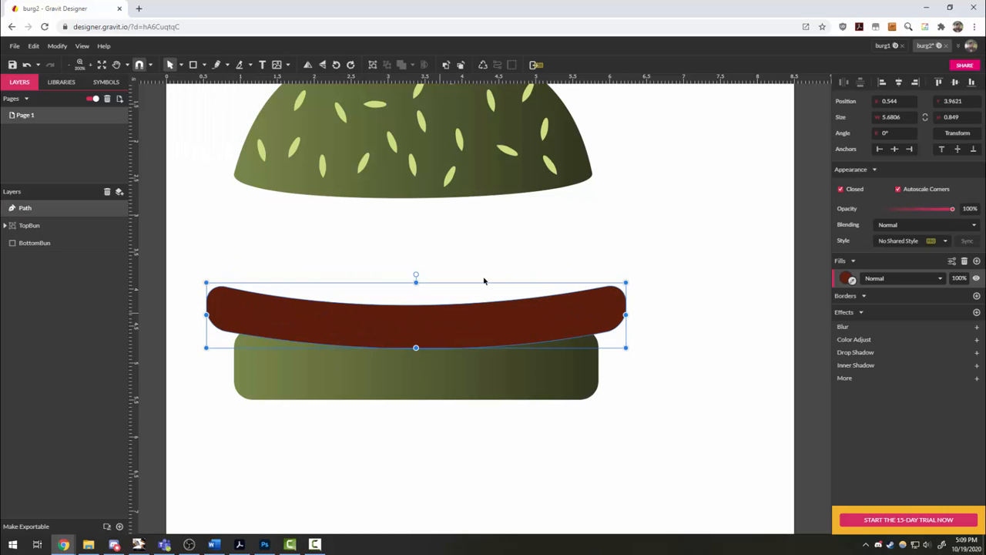
pyautogui.click(408, 351)
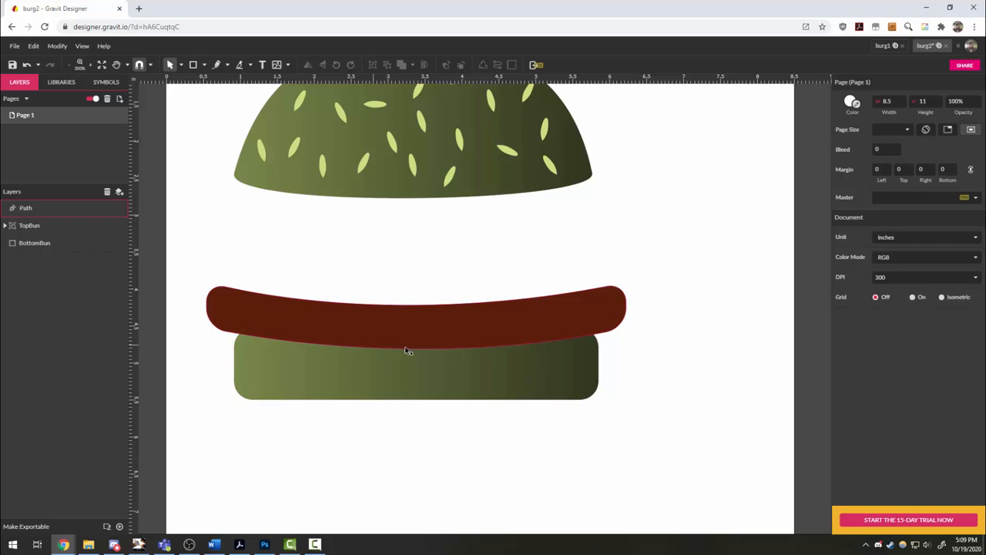
pyautogui.click(416, 308)
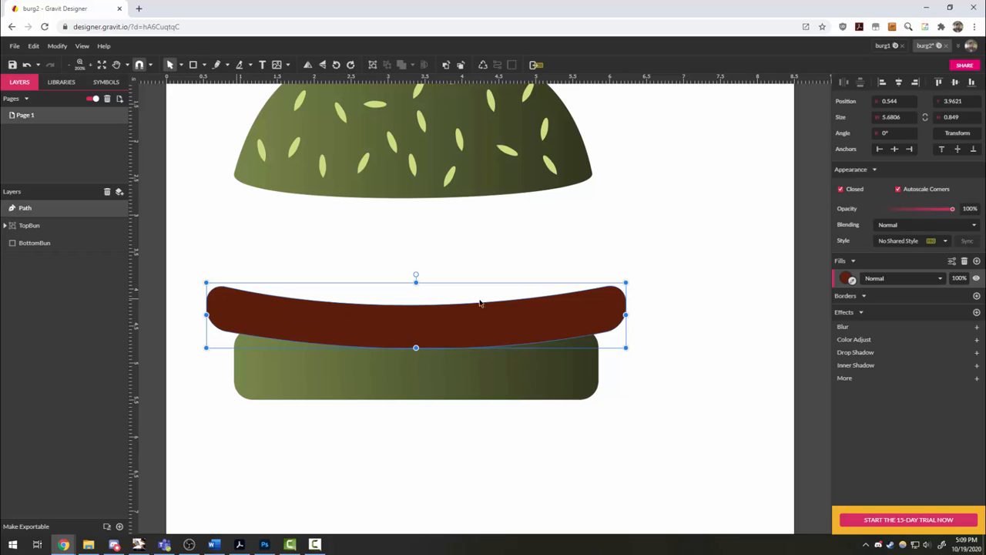
# Change the patty fill to a linear gradient ending in dark brown #5B1D0C
pyautogui.click(851, 278)
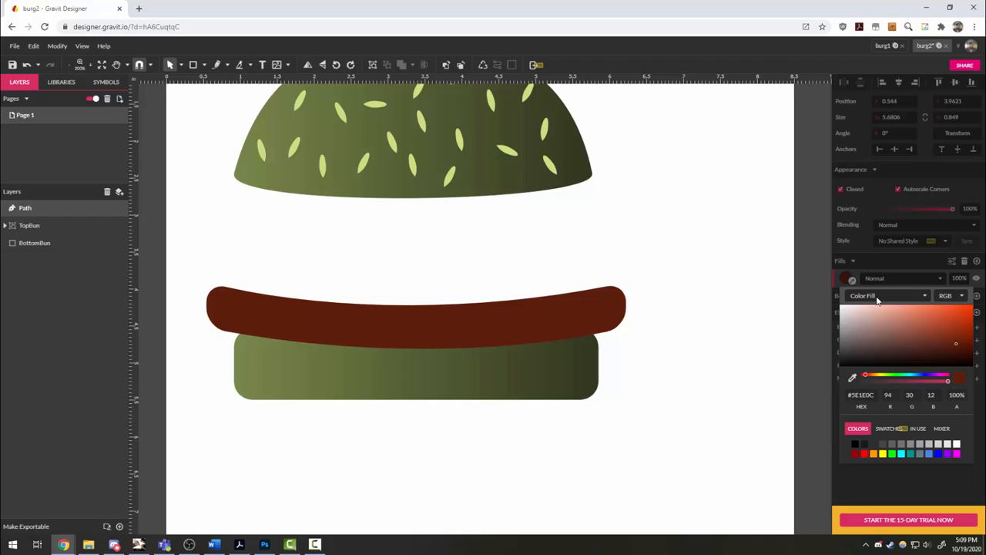
pyautogui.click(886, 295)
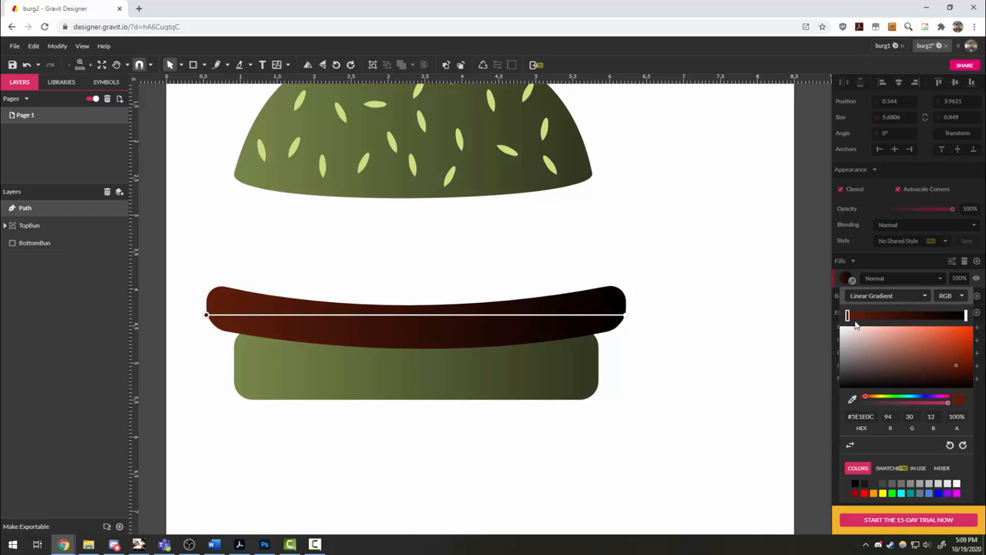
pyautogui.moveTo(957, 323)
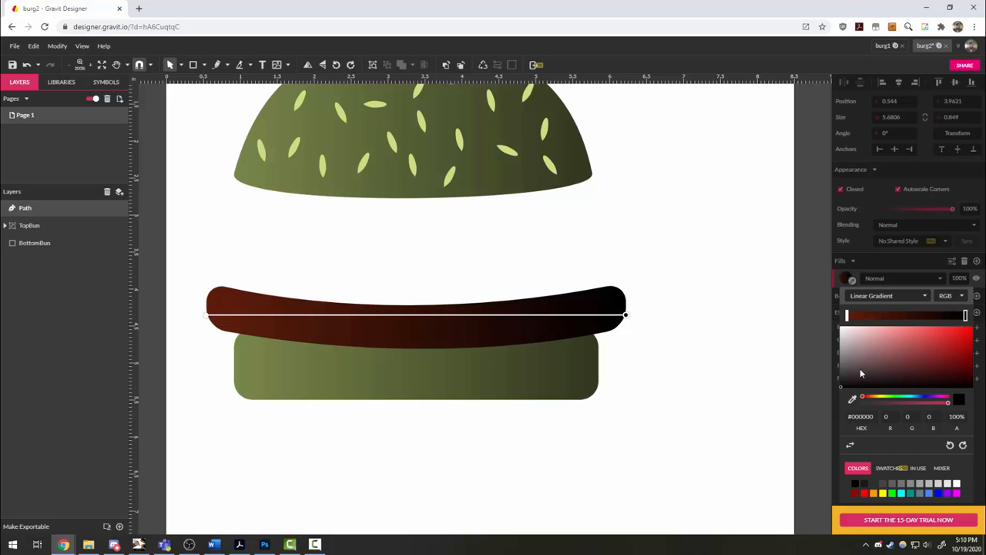
pyautogui.click(853, 384)
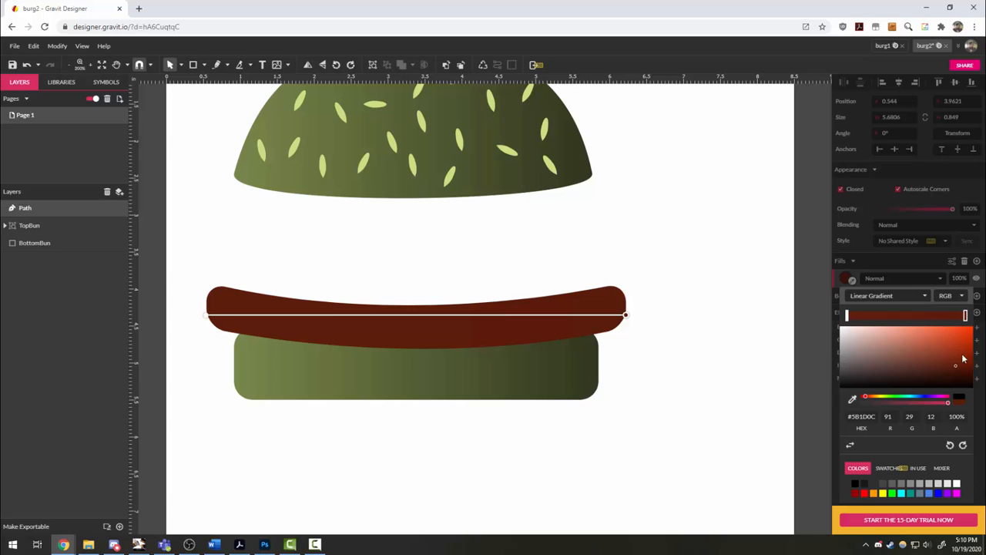
pyautogui.click(958, 378)
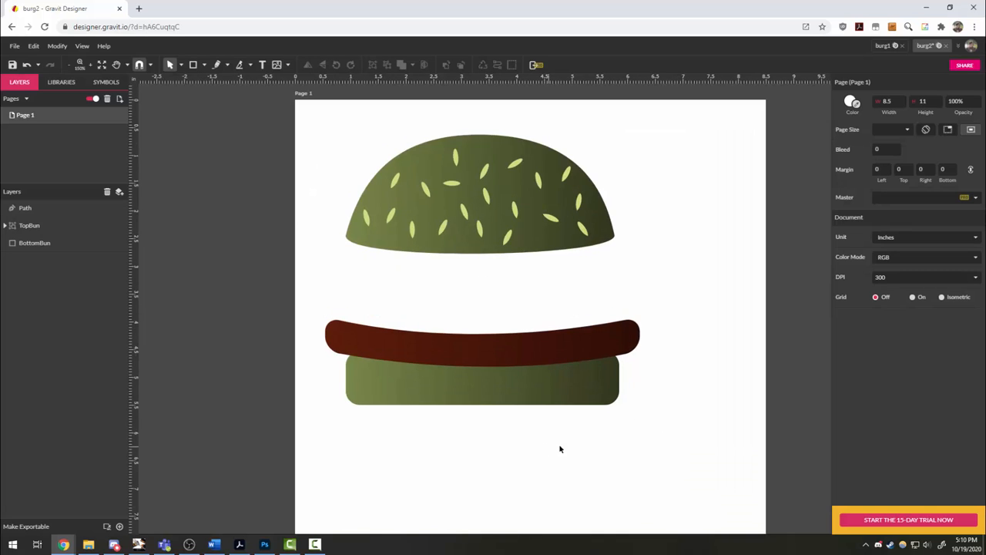
pyautogui.click(890, 129)
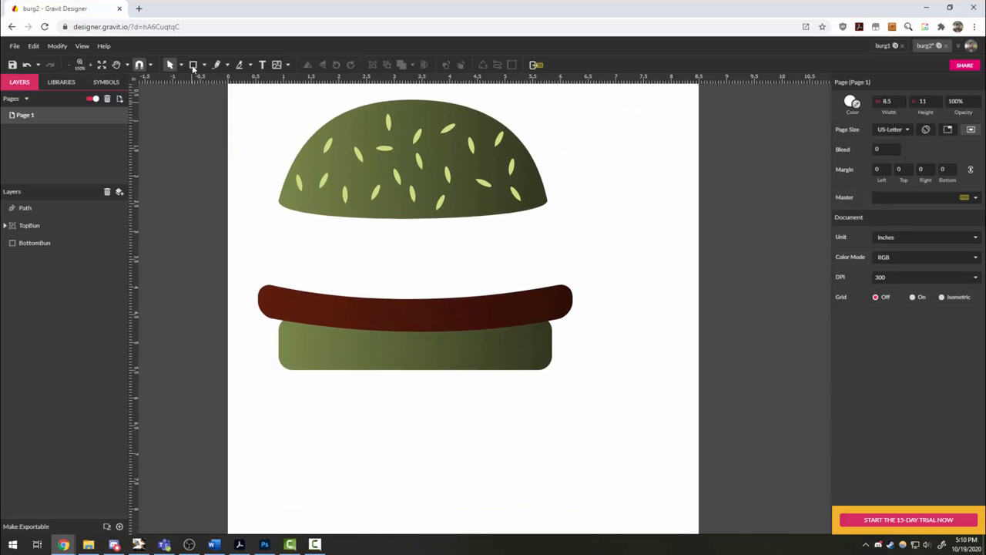
# Draw a large inverted 3-point triangle below the patty and begin editing it as a path
pyautogui.click(193, 65)
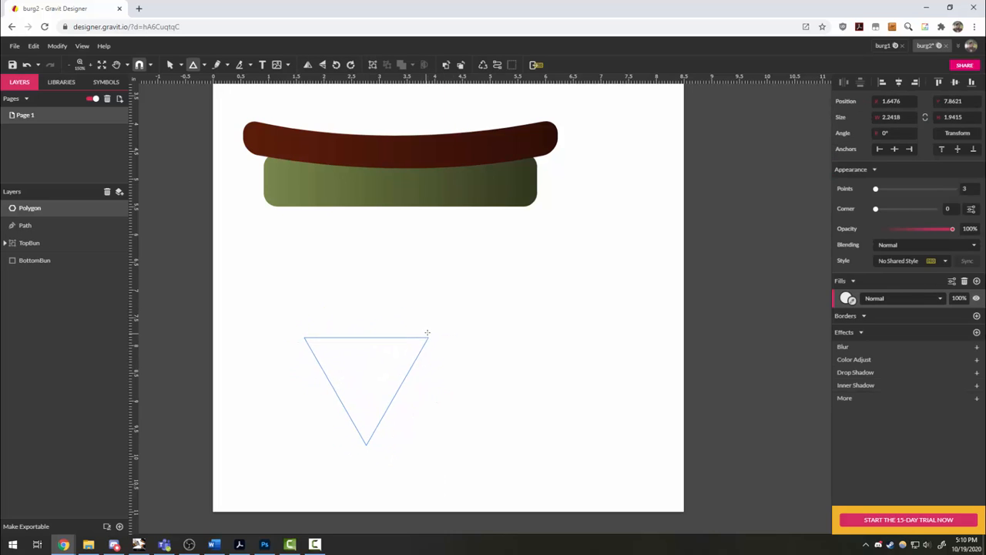
pyautogui.moveTo(428, 333); pyautogui.dragTo(455, 325)
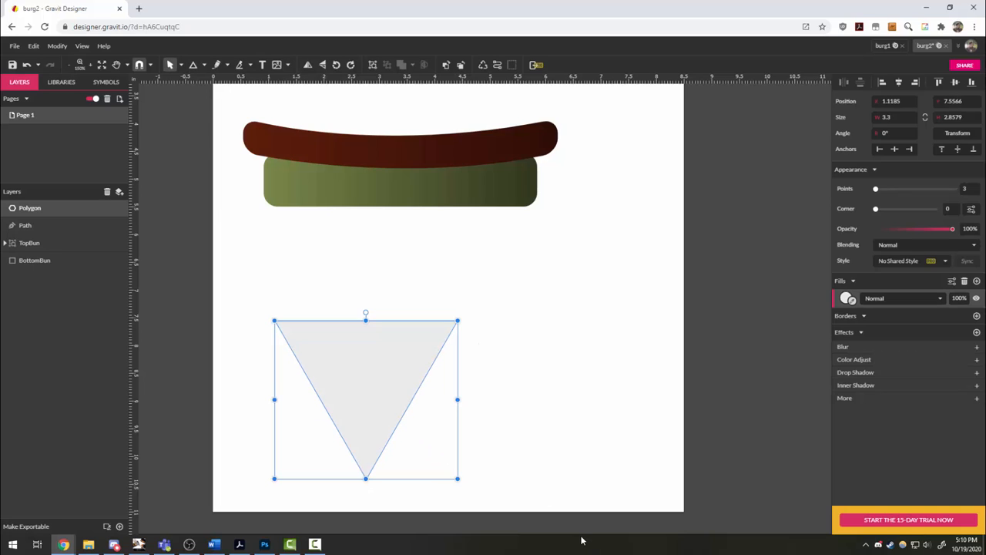
pyautogui.moveTo(346, 367)
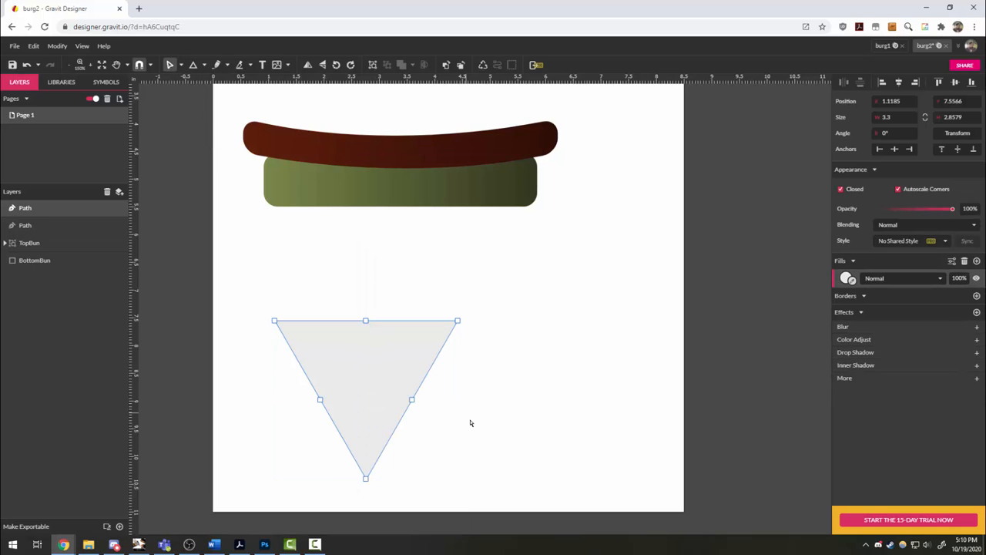
pyautogui.click(366, 321)
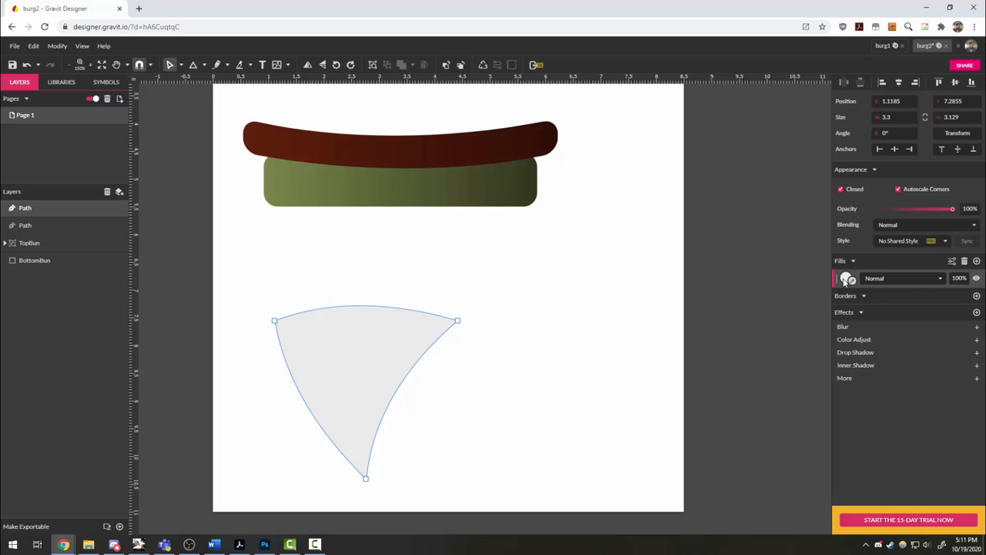
# Open the fill colour settings of the curved wedge
pyautogui.click(845, 278)
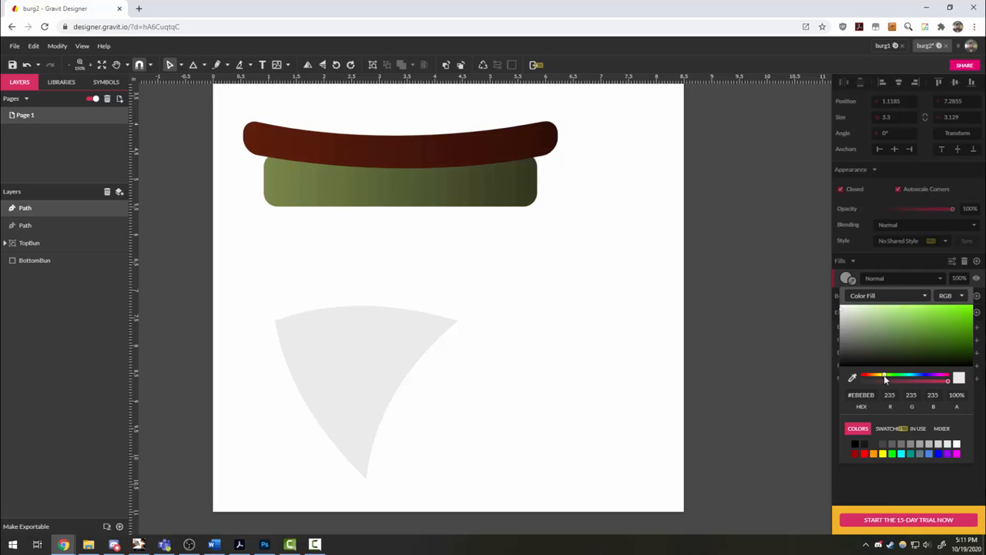
# Fill the slice bright green and tilt it slightly over the patty
pyautogui.click(940, 325)
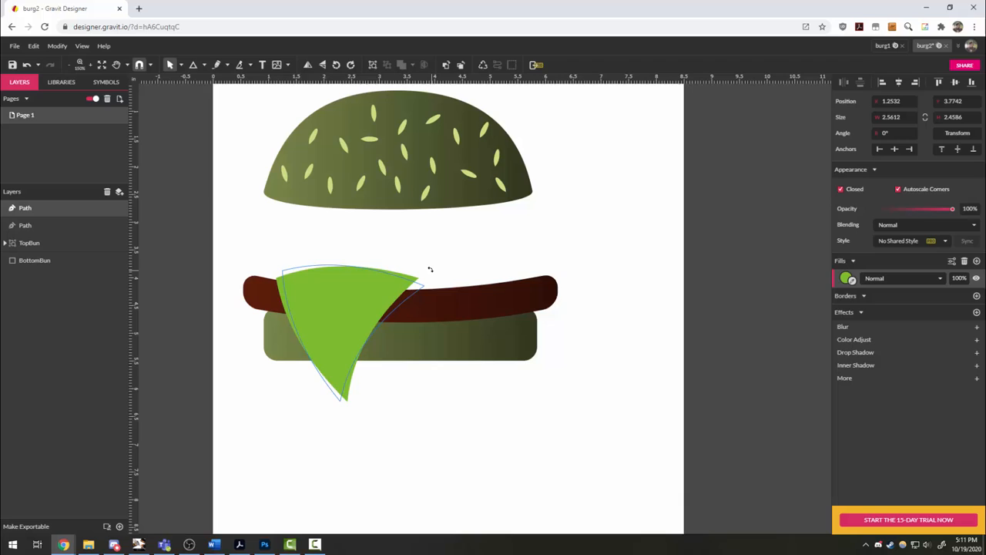
pyautogui.moveTo(422, 271); pyautogui.dragTo(431, 268)
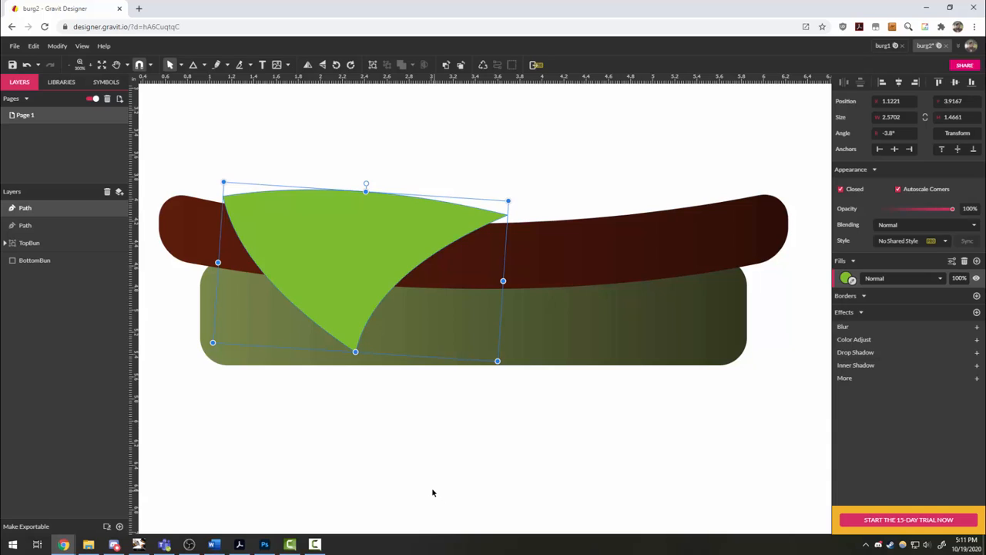
pyautogui.moveTo(409, 503)
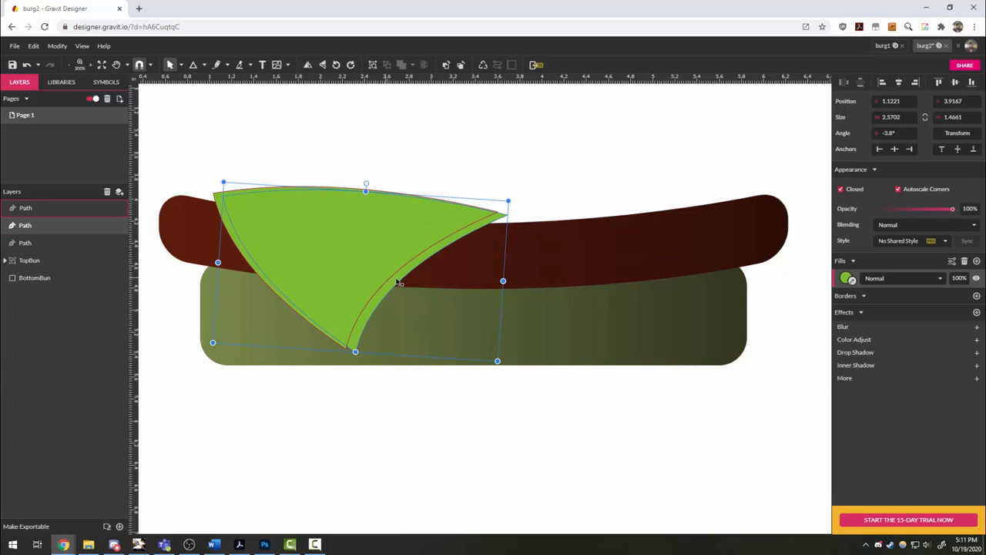
# Select the darker offset copy beneath the cheese slice
pyautogui.click(845, 278)
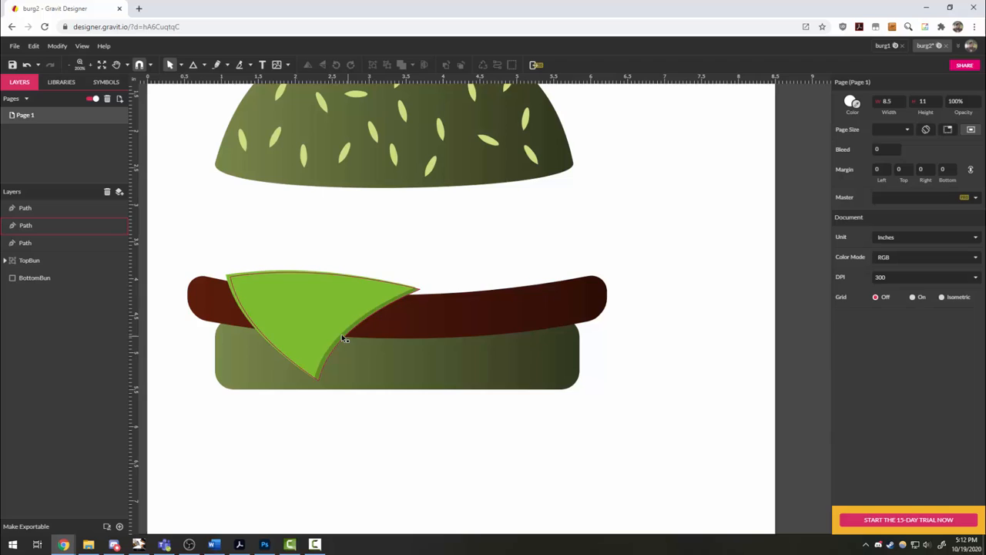
# Select the cheese slice and flip its duplicate horizontally
pyautogui.click(412, 449)
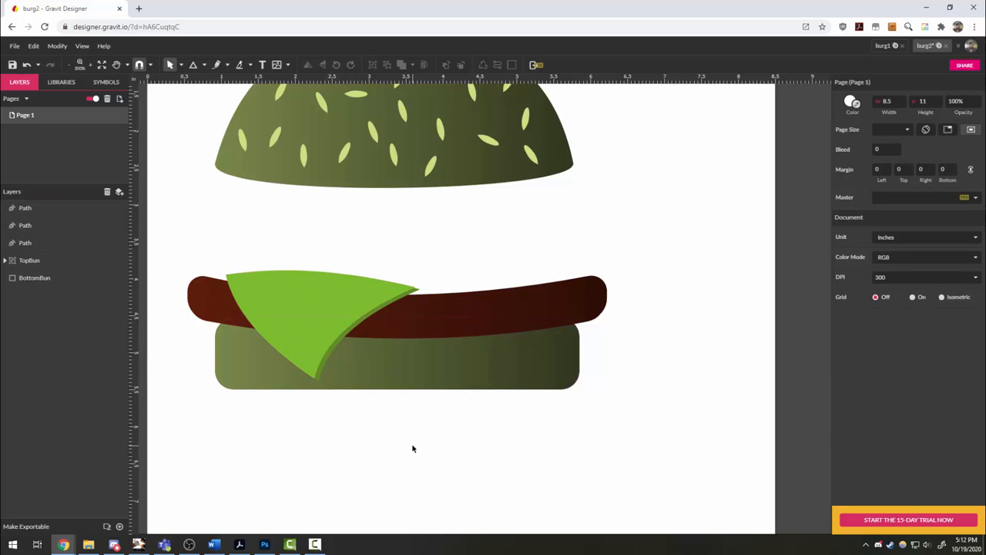
pyautogui.click(309, 324)
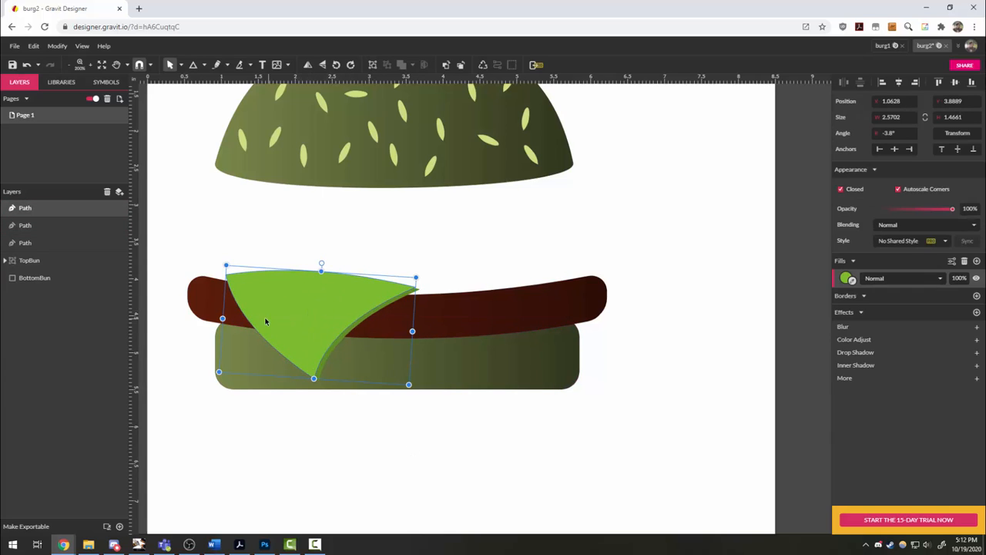
pyautogui.moveTo(456, 290)
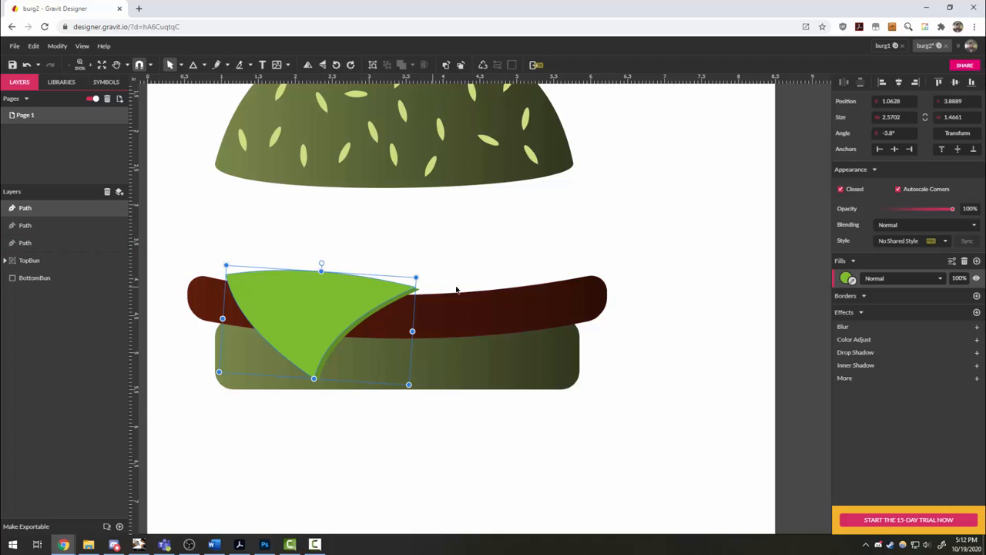
pyautogui.moveTo(377, 312)
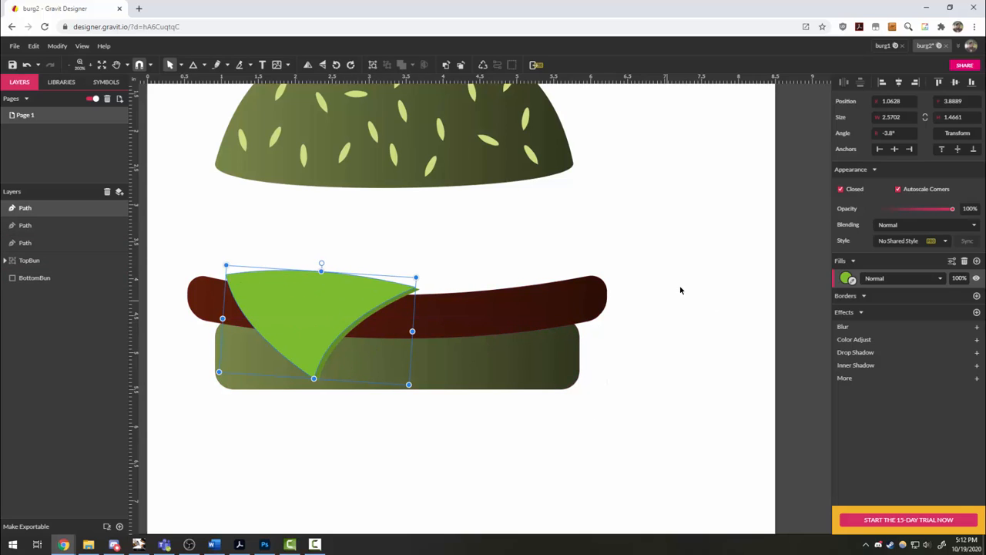
pyautogui.moveTo(307, 305)
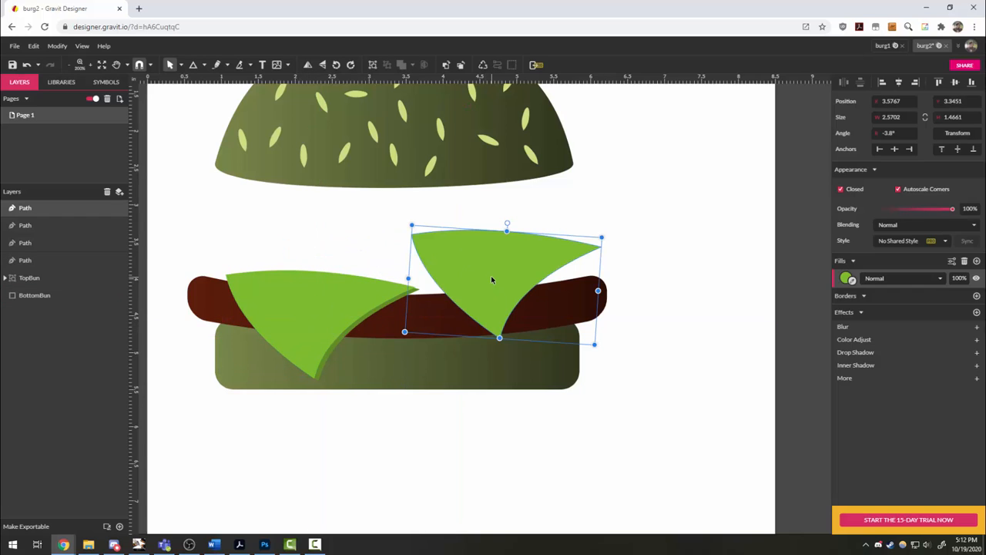
pyautogui.rightClick(491, 279)
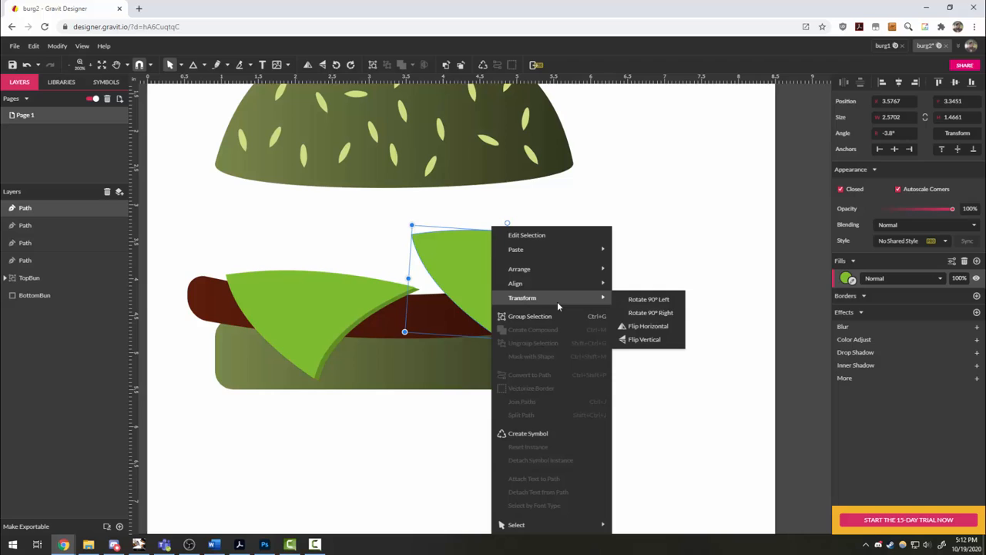
pyautogui.click(644, 338)
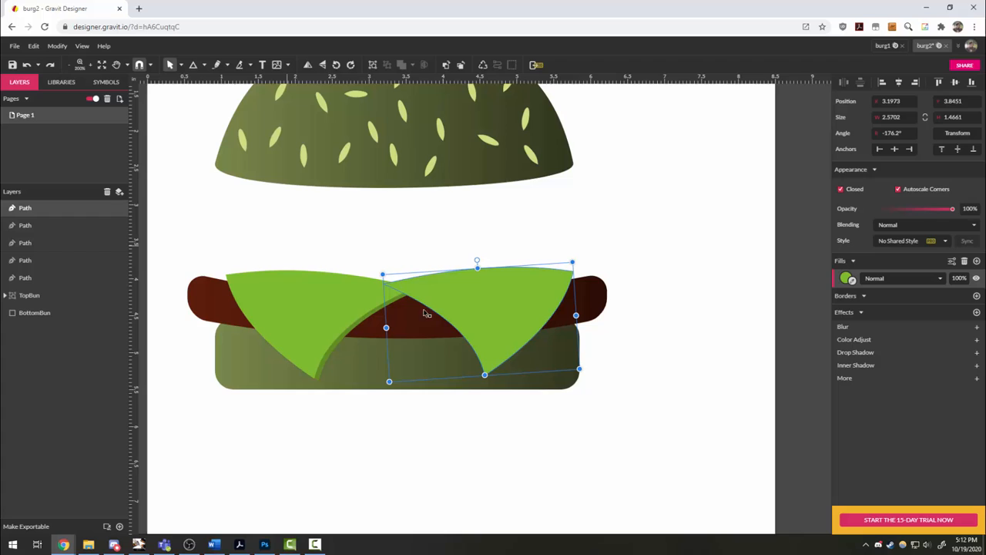
pyautogui.moveTo(519, 306)
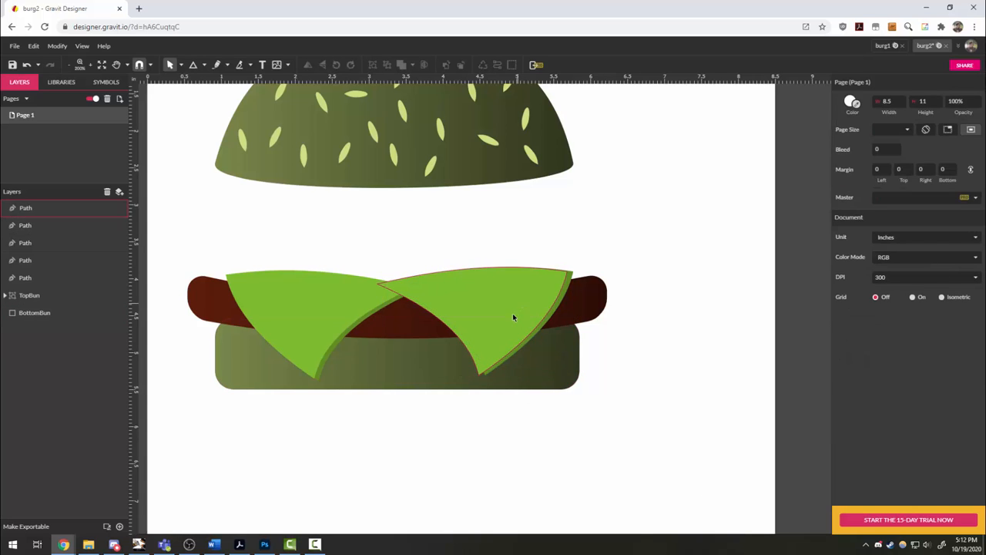
# Deselect the cheese, then lower the top bun onto the cheese
pyautogui.click(508, 308)
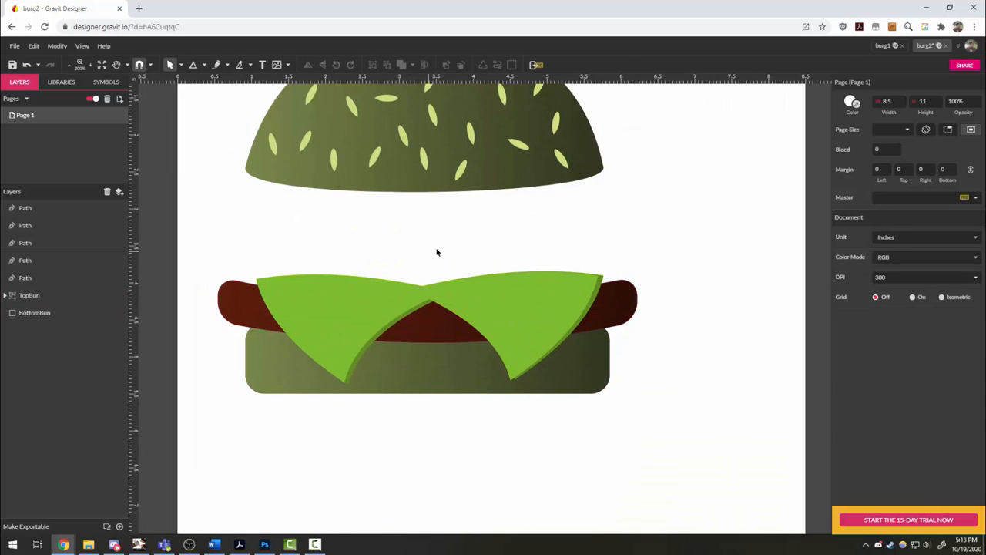
pyautogui.click(427, 324)
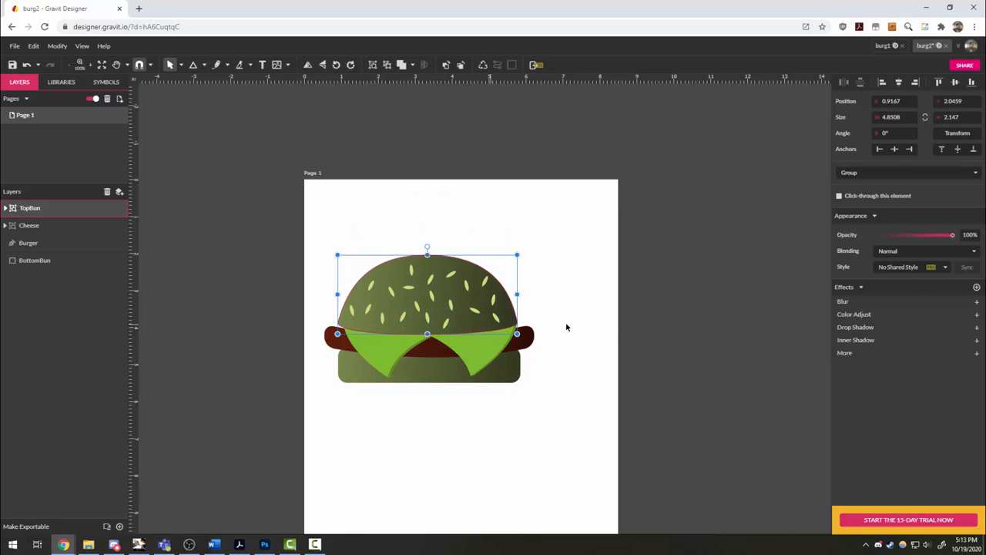
pyautogui.moveTo(427, 296); pyautogui.dragTo(428, 241)
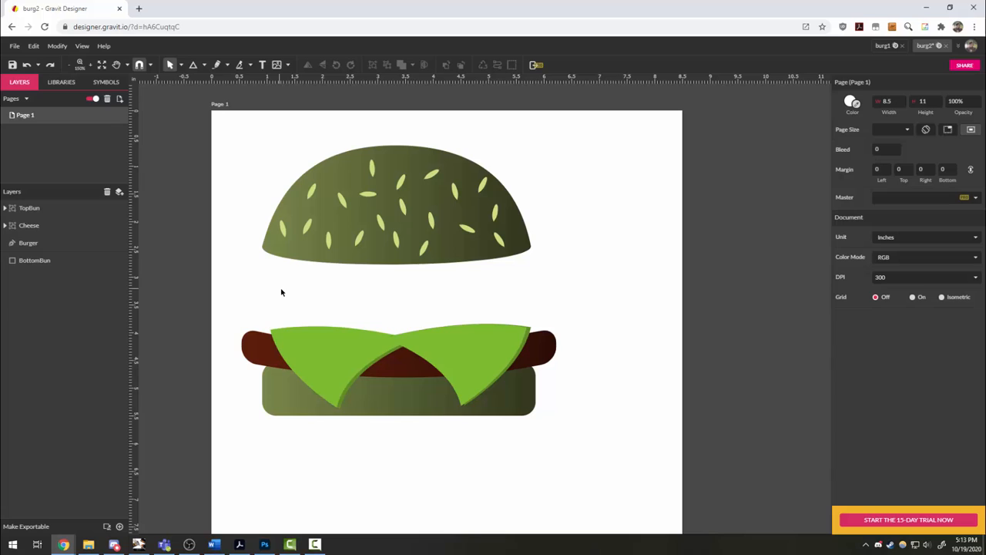
pyautogui.moveTo(299, 285)
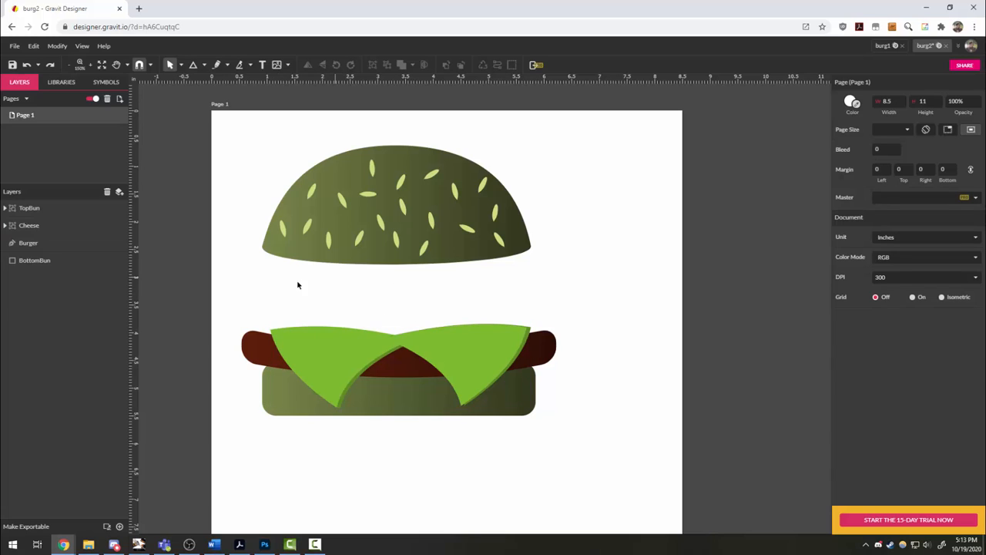
pyautogui.moveTo(292, 281)
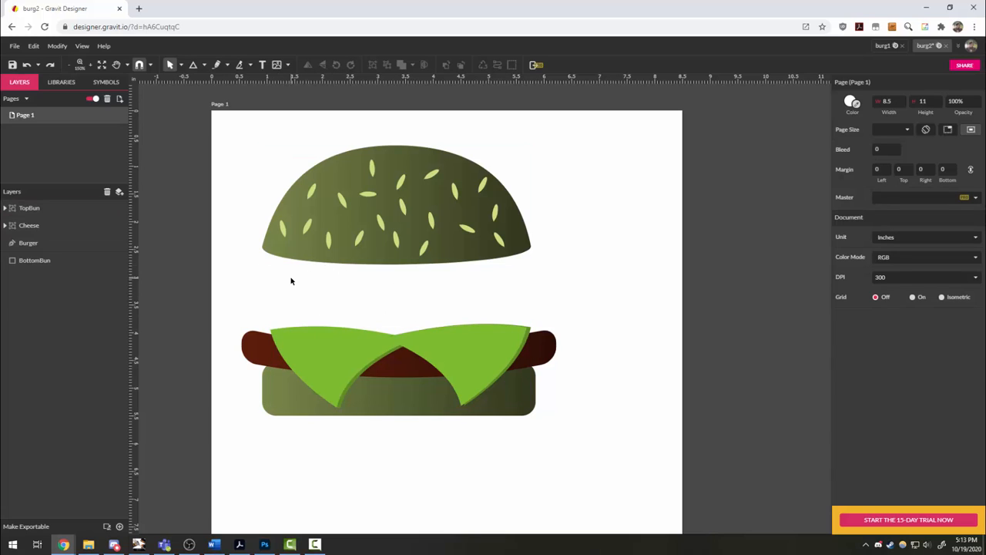
pyautogui.moveTo(308, 285)
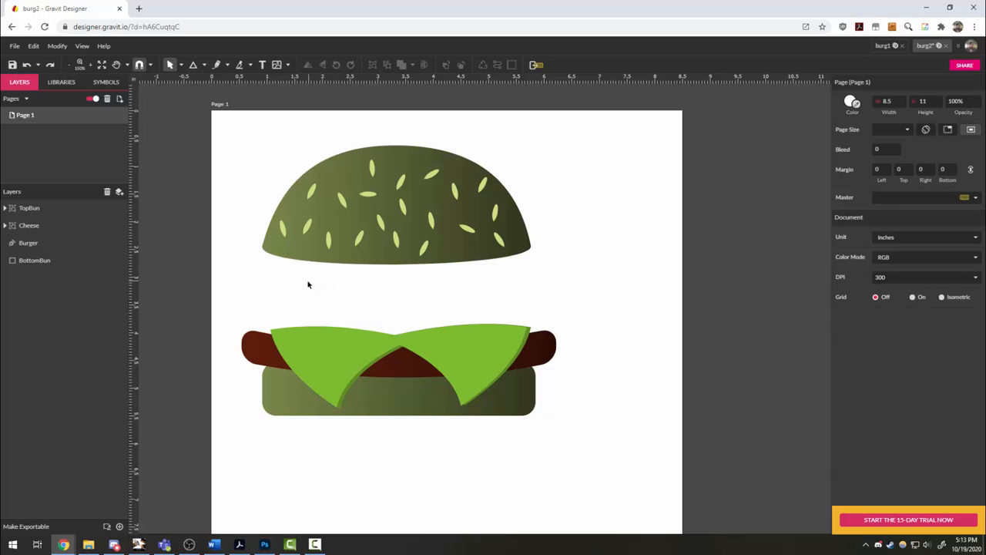
pyautogui.moveTo(320, 308)
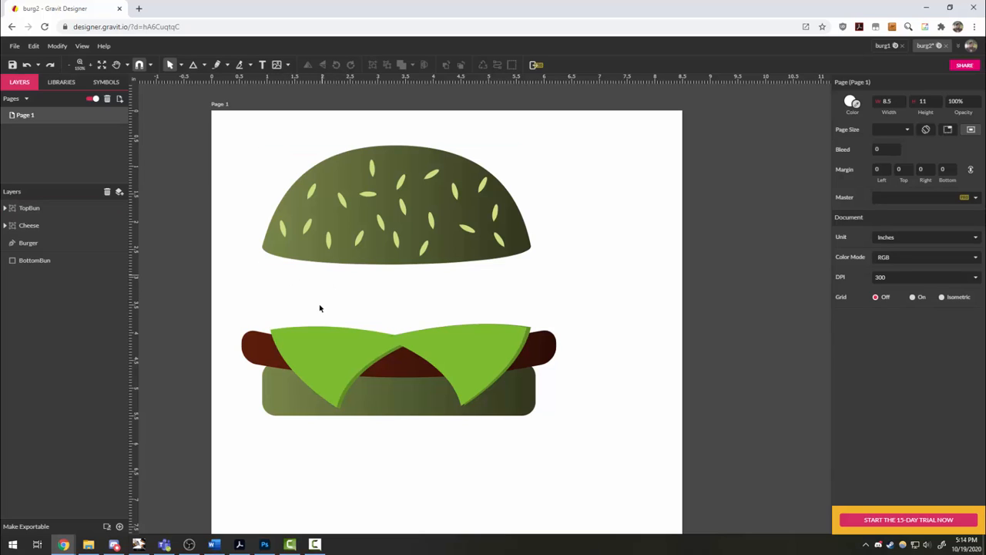